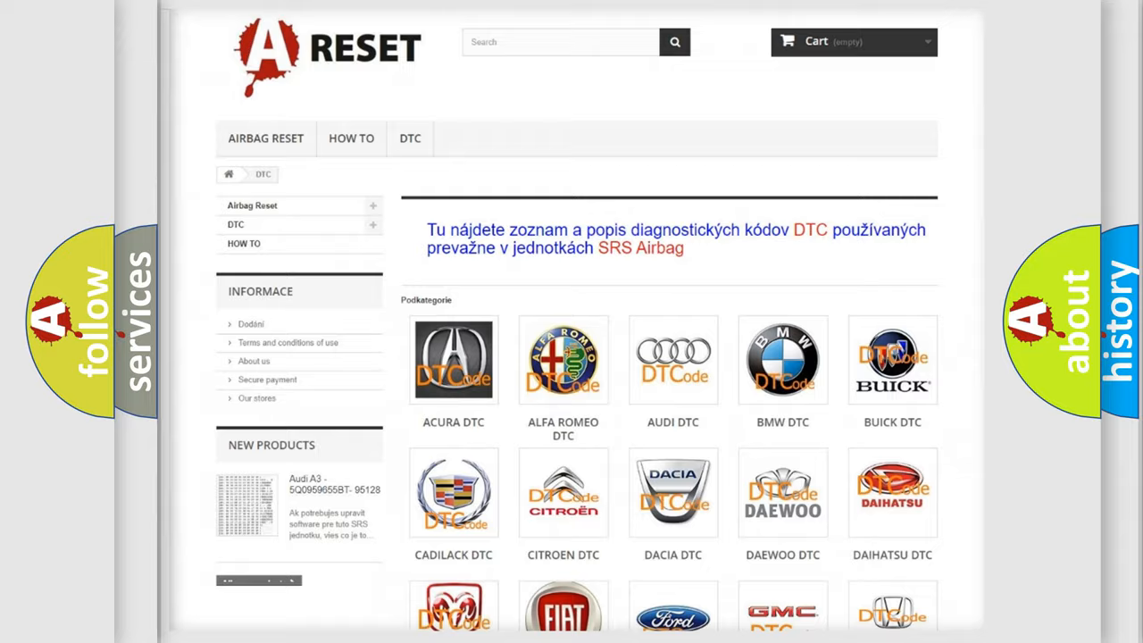
scroll("down", 3)
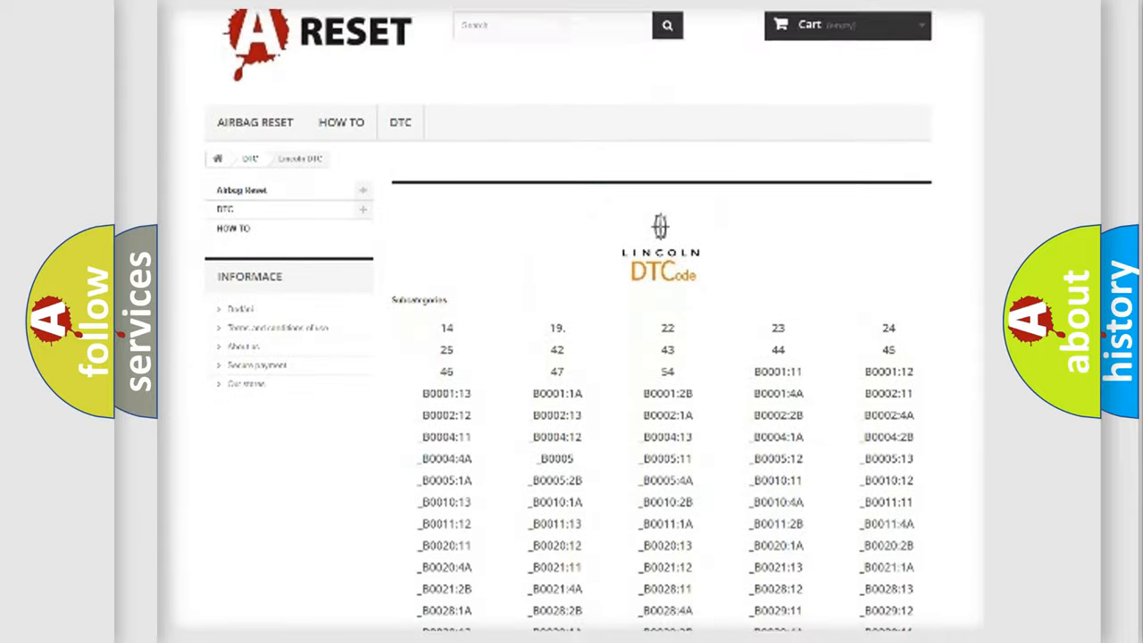
scroll("down", 3)
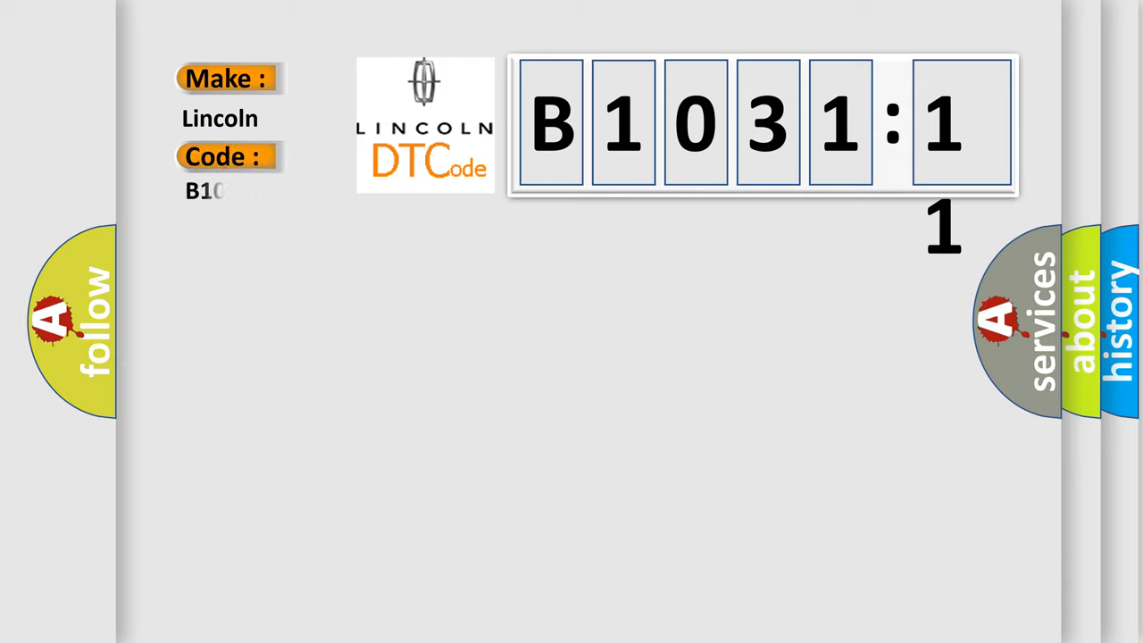
type("B103111")
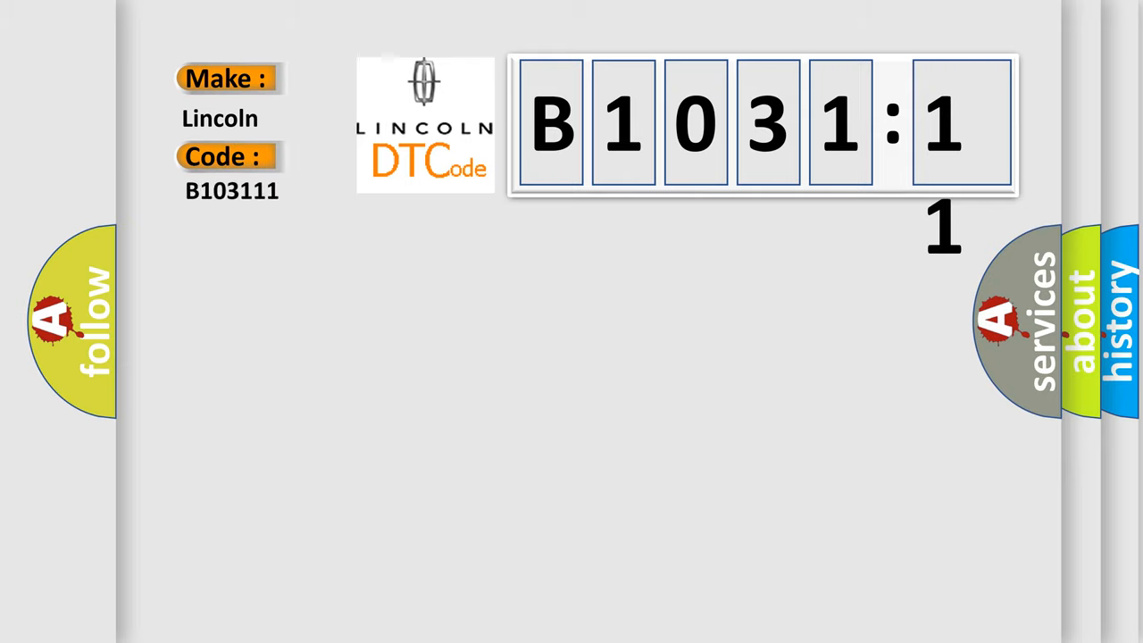